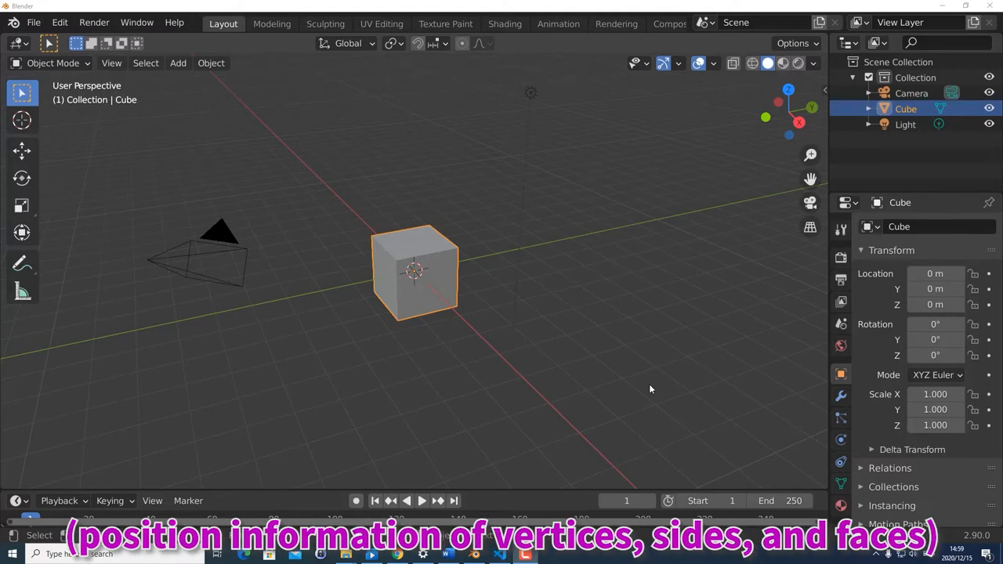
{"action": "mouse_move", "coordinate": [647, 404]}
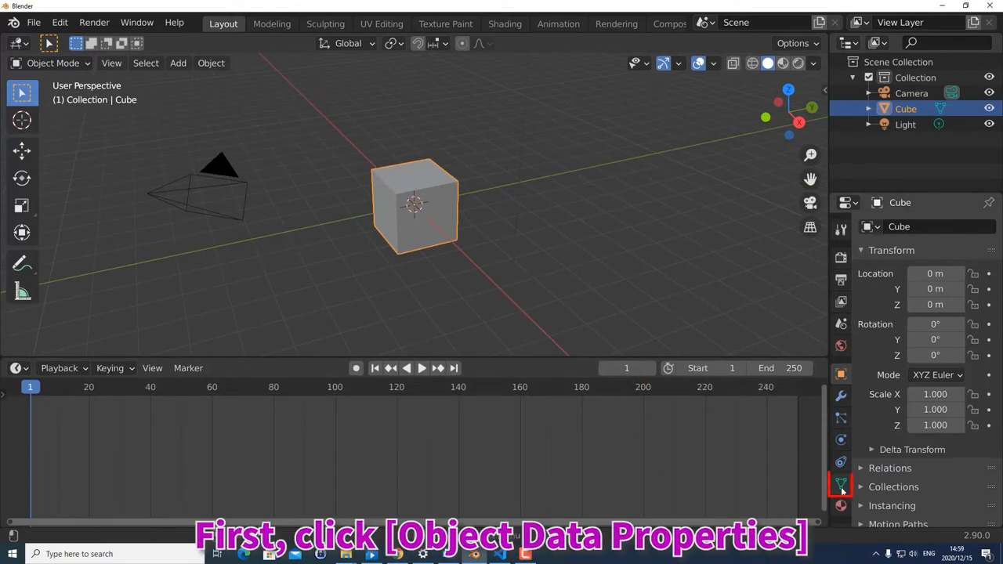
Add Basis and Key 1 shape keys to the cube, then enter Edit Mode on Key 1
{"action": "left_click", "coordinate": [840, 482]}
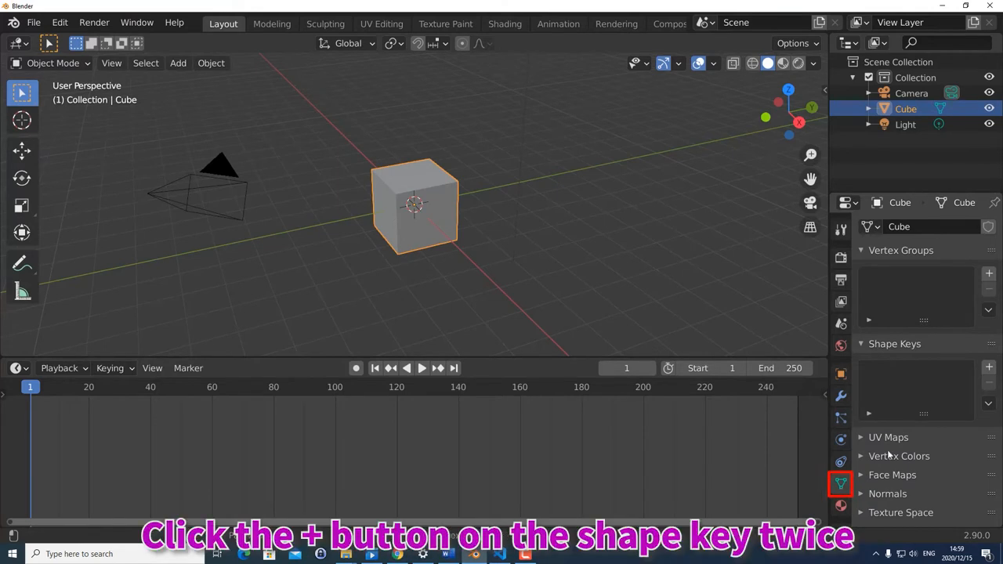
{"action": "left_click", "coordinate": [988, 367]}
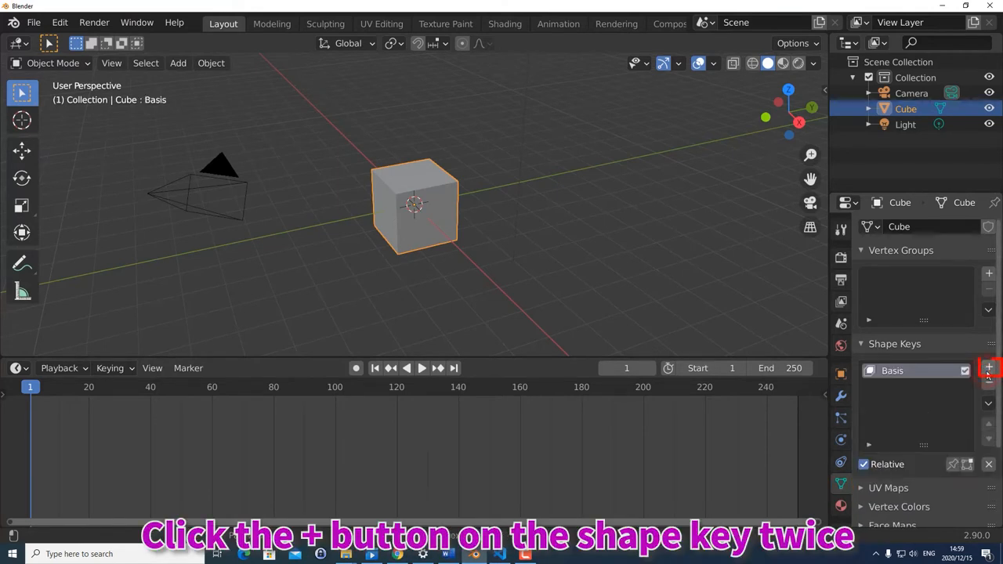
{"action": "left_click", "coordinate": [988, 367]}
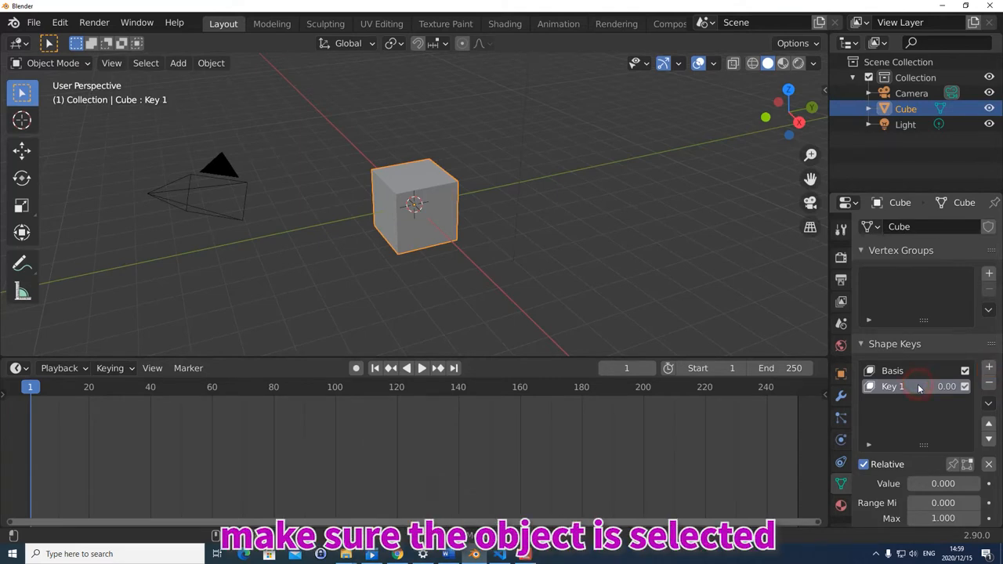
{"action": "key", "text": "Tab"}
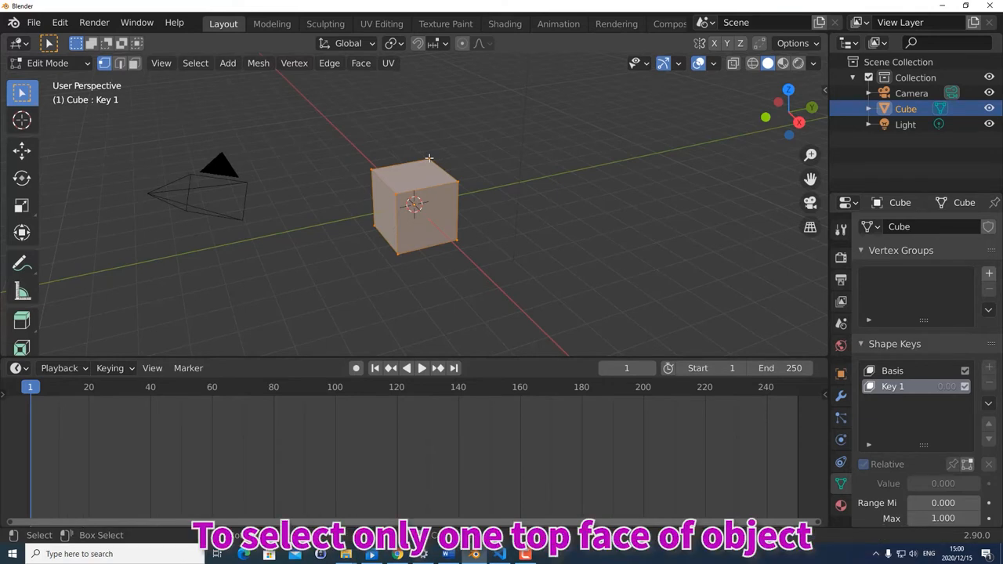
Scale the cube's top face to 0 so Key 1 forms a pyramid
{"action": "key", "text": "ctrl"}
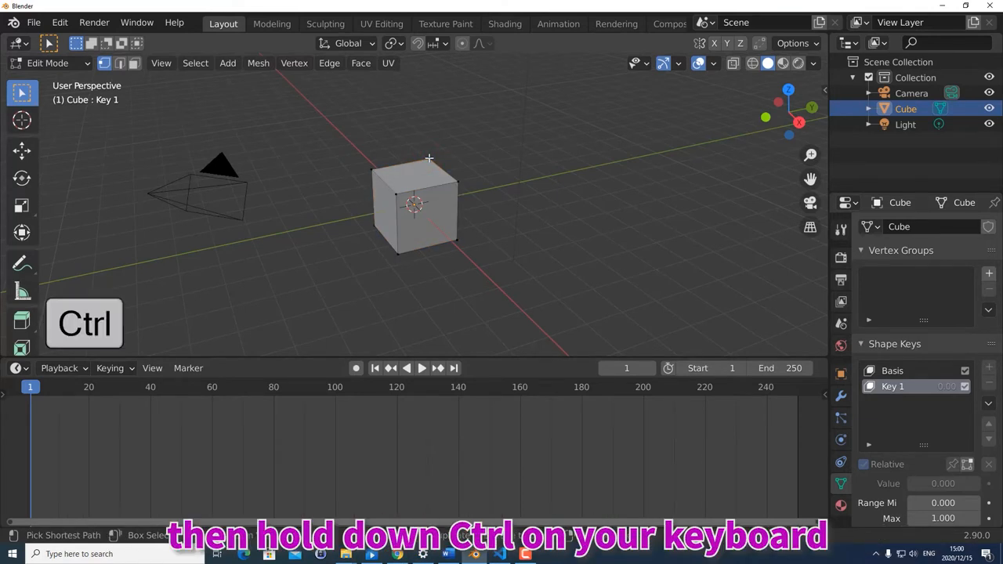
{"action": "left_click", "coordinate": [453, 180]}
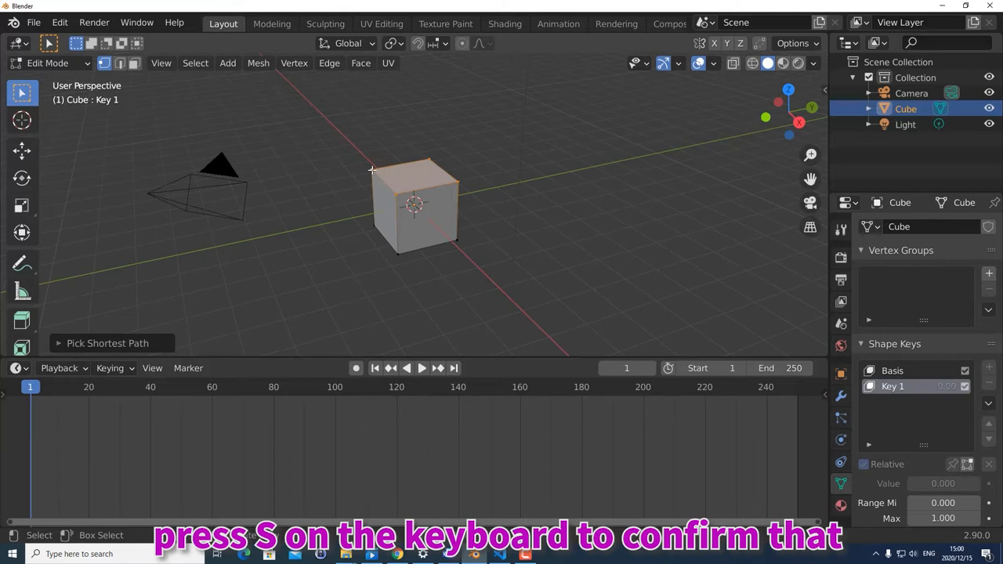
{"action": "key", "text": "s"}
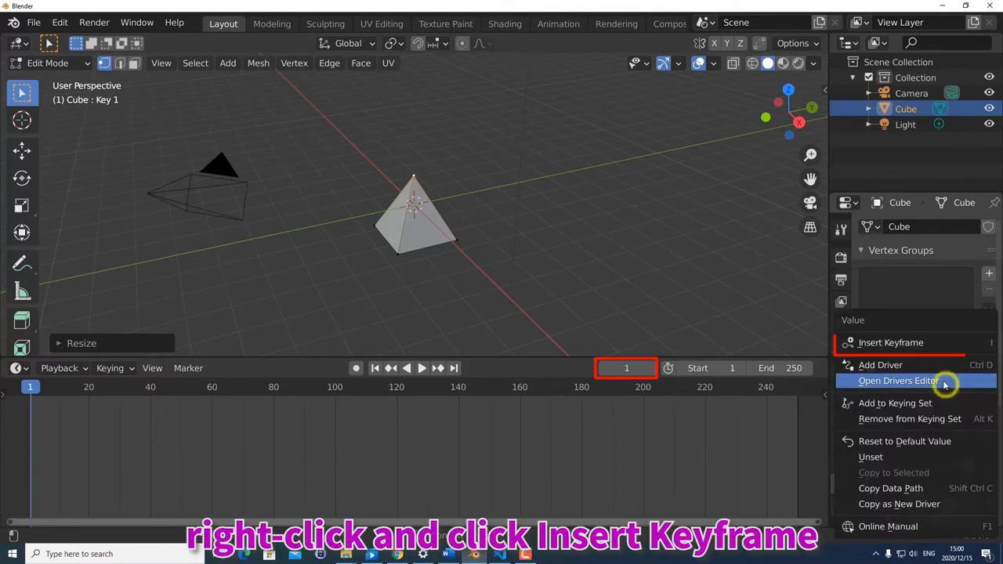
Insert keyframes on the Key 1 value at frame 1 and frame 30
{"action": "left_click", "coordinate": [890, 342]}
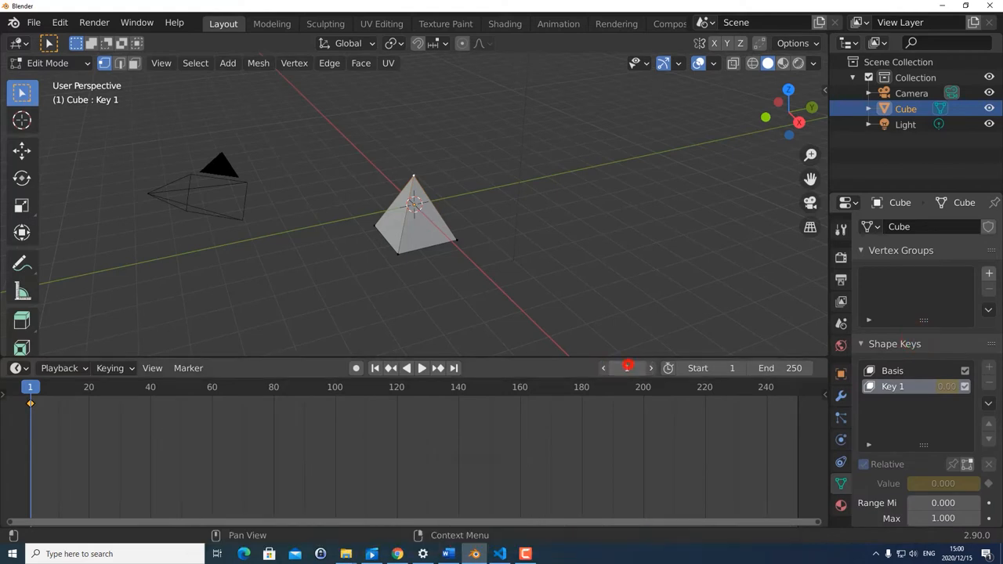
{"action": "type", "text": "30"}
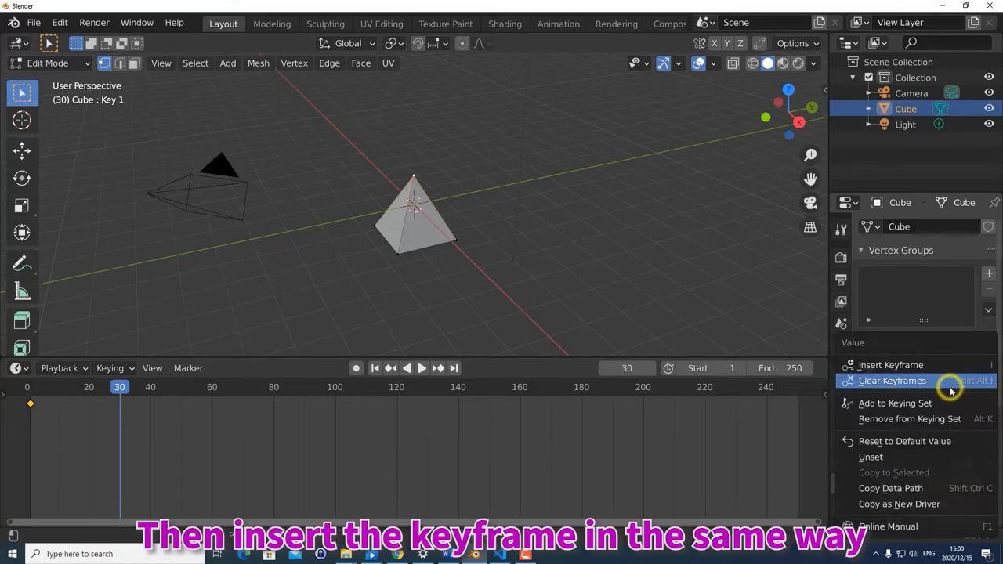
{"action": "left_click", "coordinate": [891, 363]}
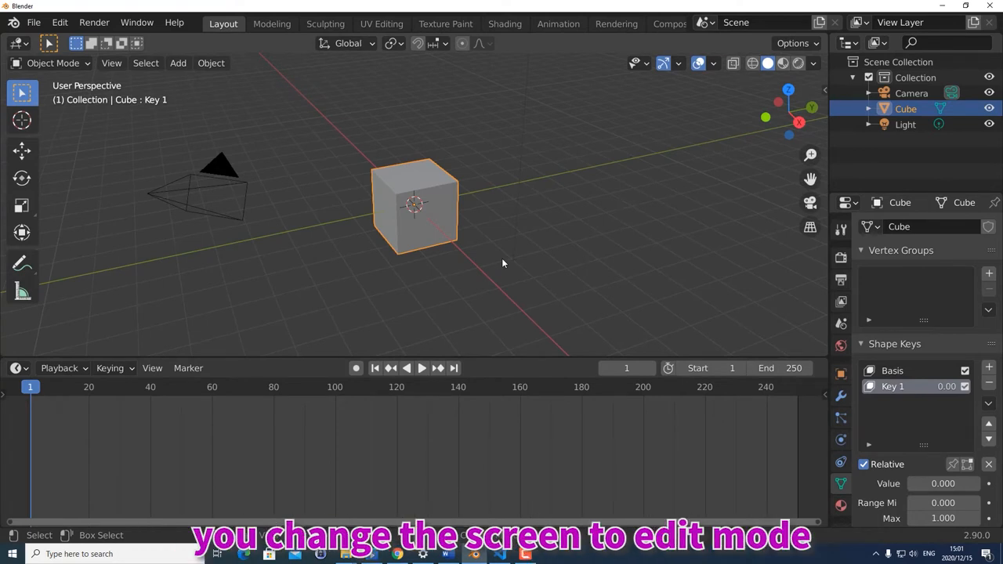
{"action": "mouse_move", "coordinate": [608, 212]}
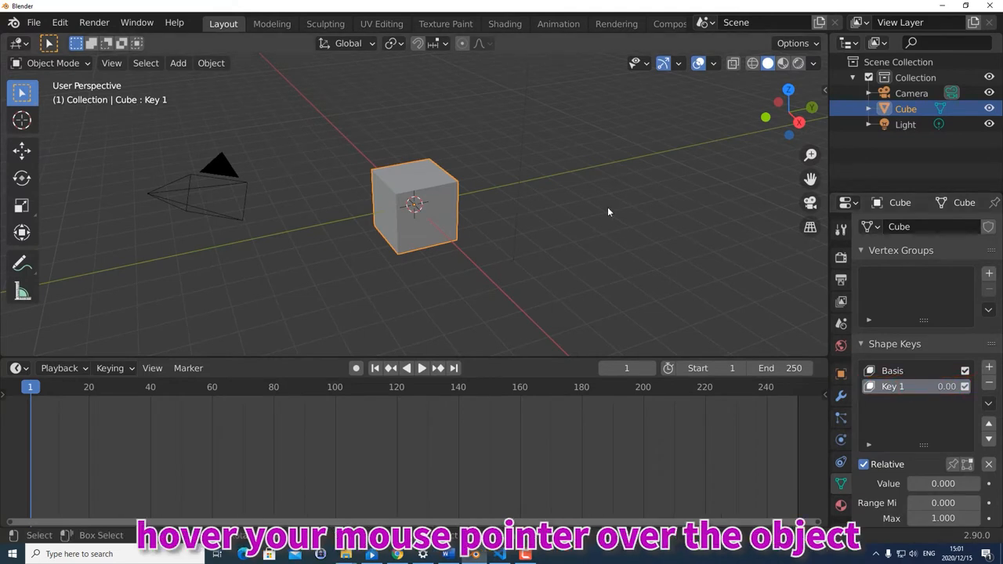
Enter Edit Mode with all selected and subdivide the cube mesh via Ctrl+E
{"action": "key", "text": "Tab"}
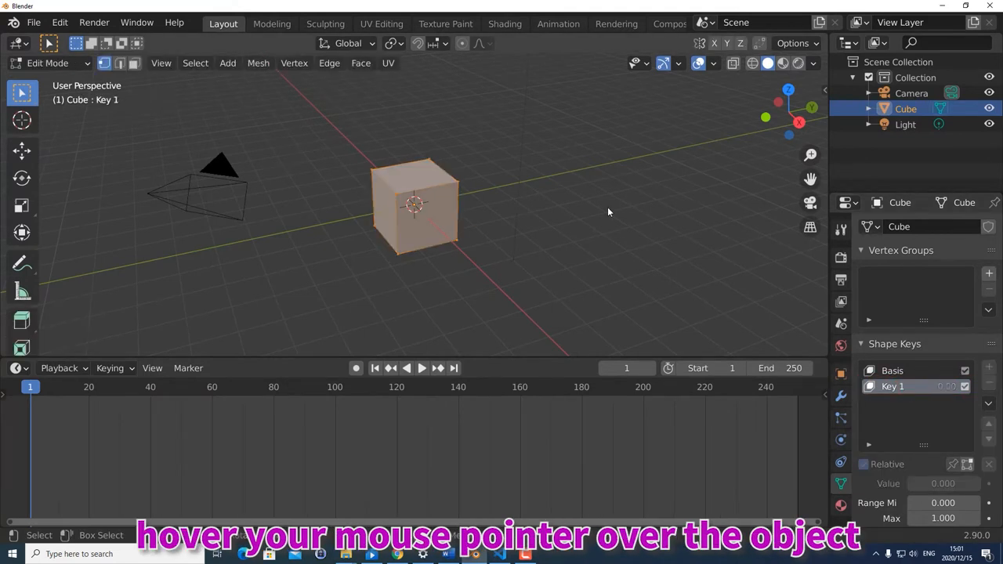
{"action": "key", "text": "ctrl+e"}
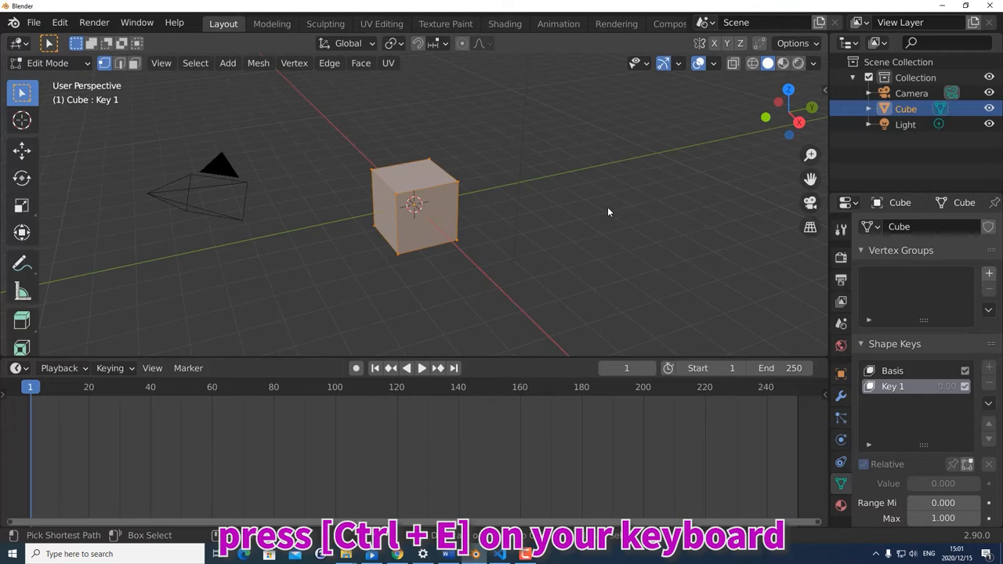
{"action": "key", "text": "ctrl+e"}
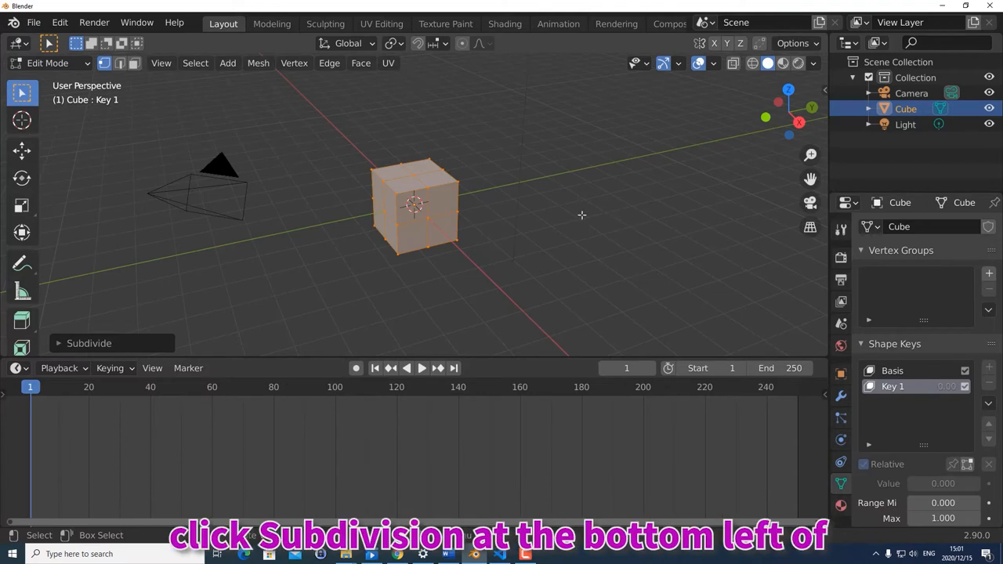
Set Subdivide to 8 cuts and apply To Sphere with factor 1
{"action": "left_click", "coordinate": [88, 344]}
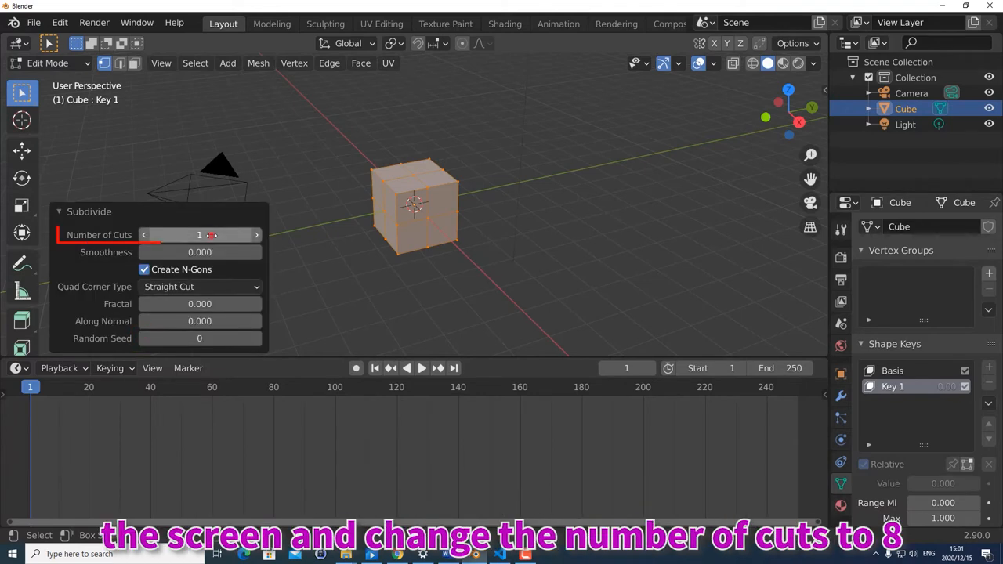
{"action": "type", "text": "8"}
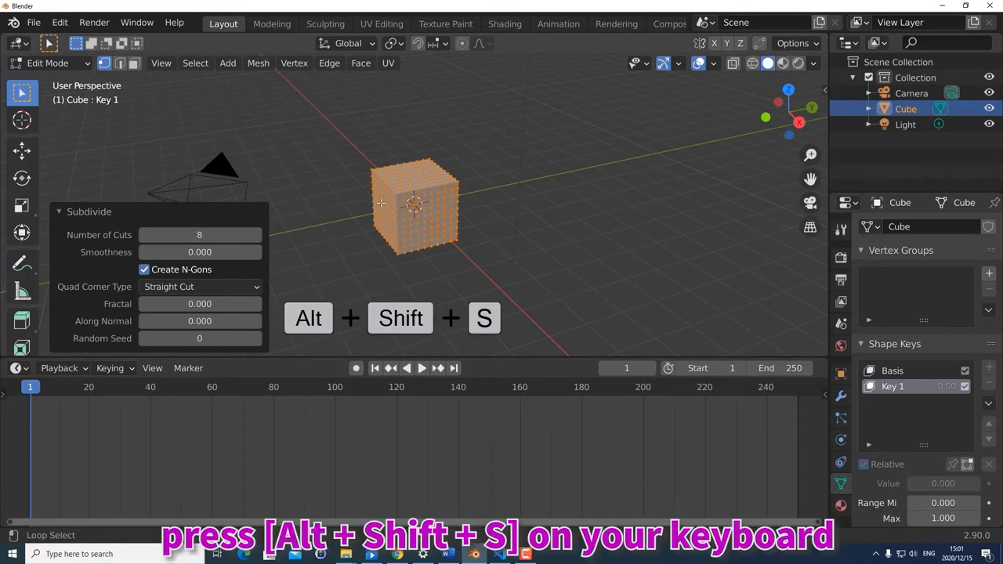
{"action": "key", "text": "alt+shift+s"}
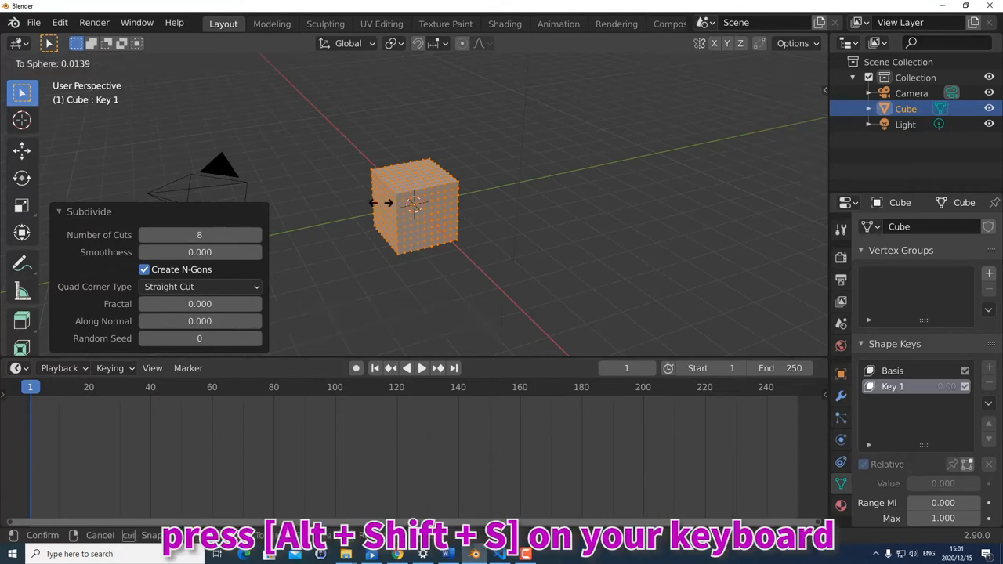
{"action": "key", "text": "alt+shift+s"}
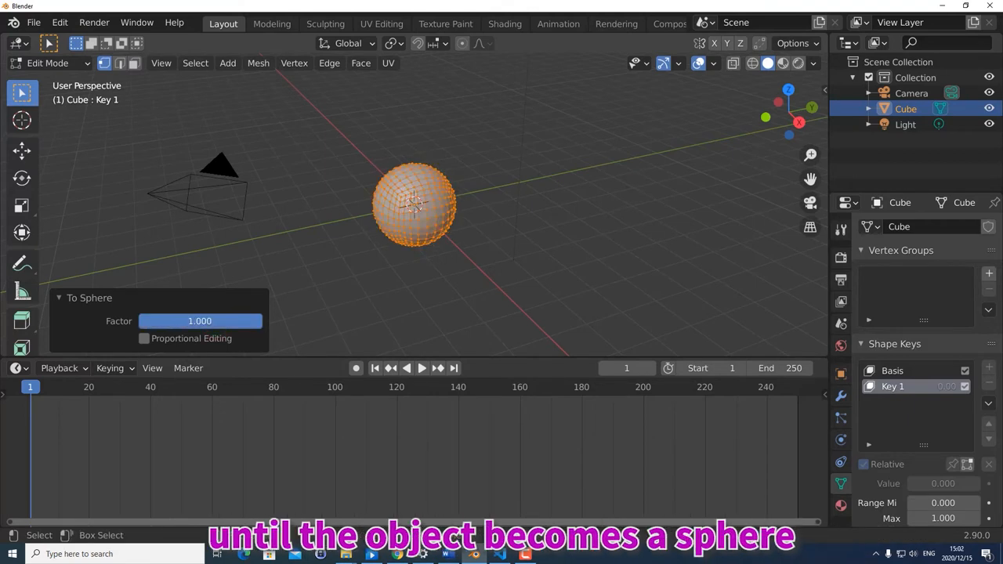
{"action": "left_click", "coordinate": [901, 386]}
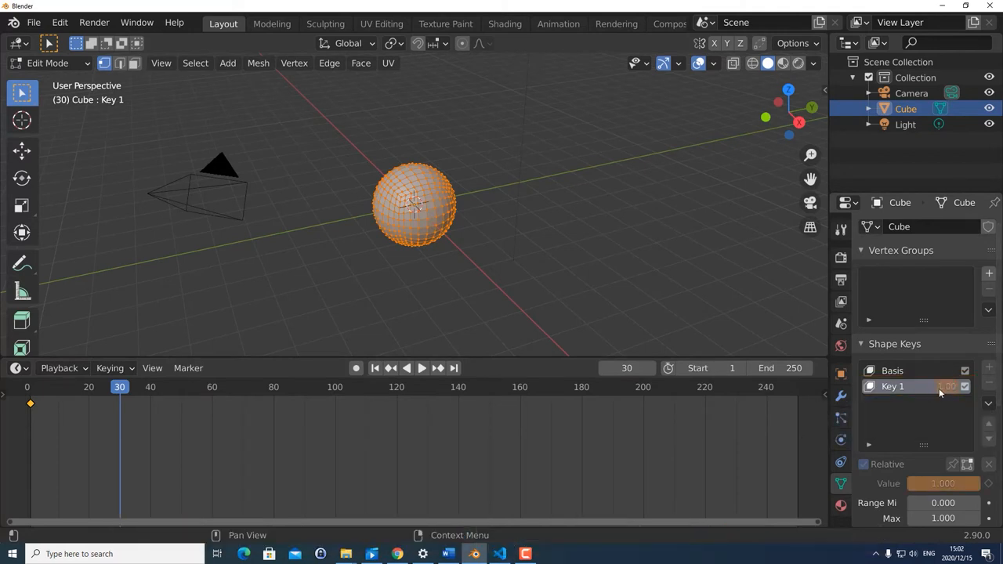
Switch back to Object Mode so the cube shows its plain shape
{"action": "left_click", "coordinate": [421, 366]}
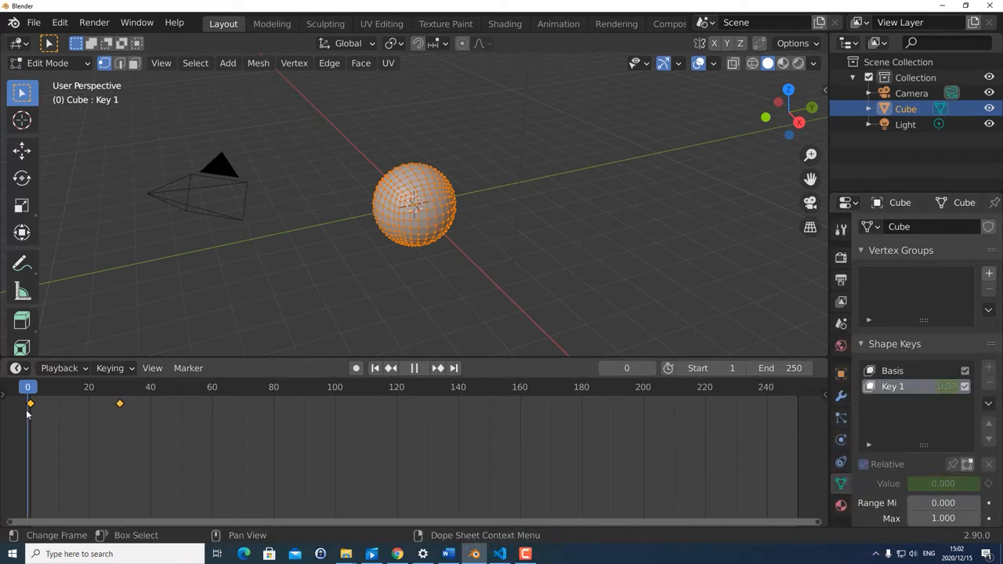
{"action": "key", "text": "Tab"}
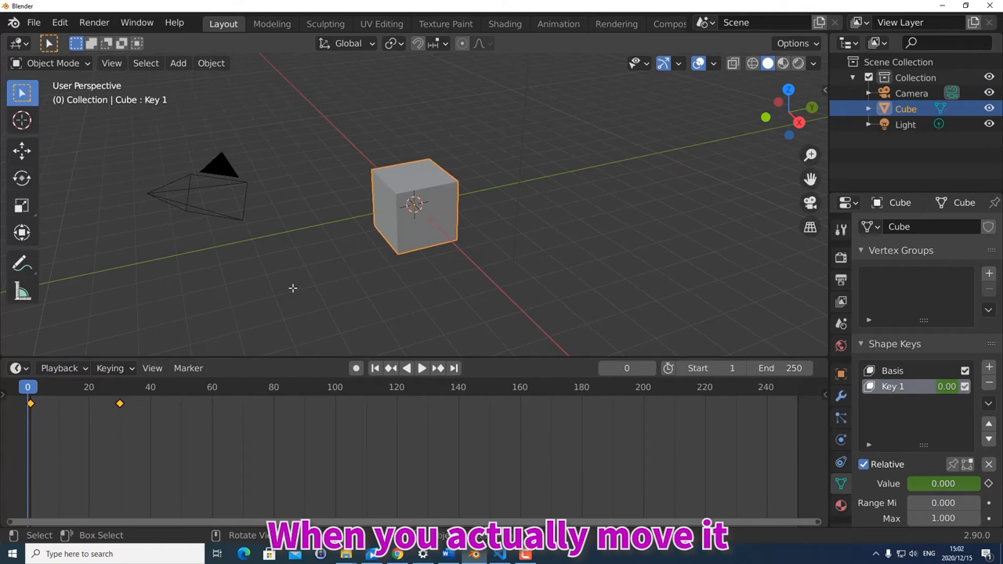
{"action": "key", "text": "space"}
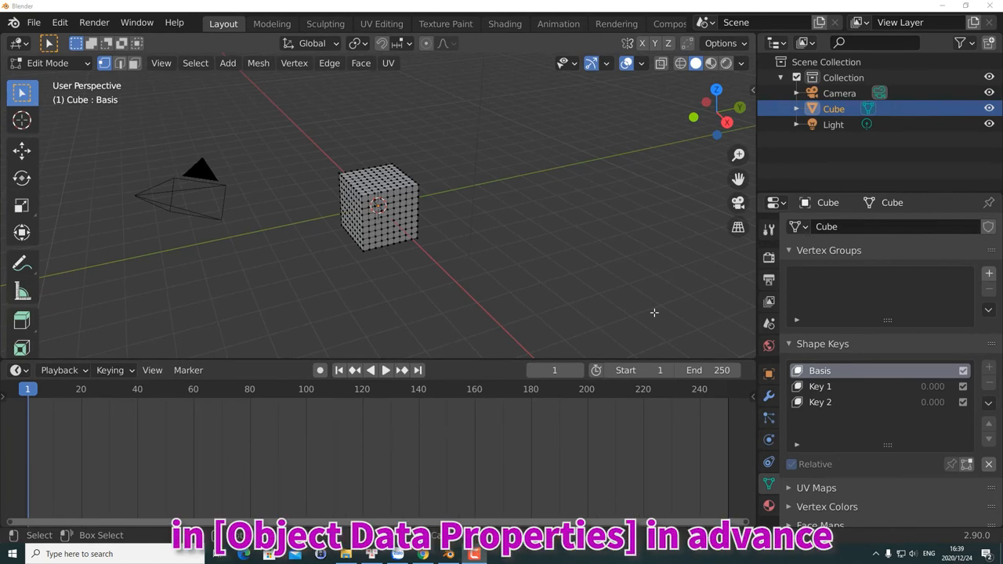
{"action": "mouse_move", "coordinate": [677, 320]}
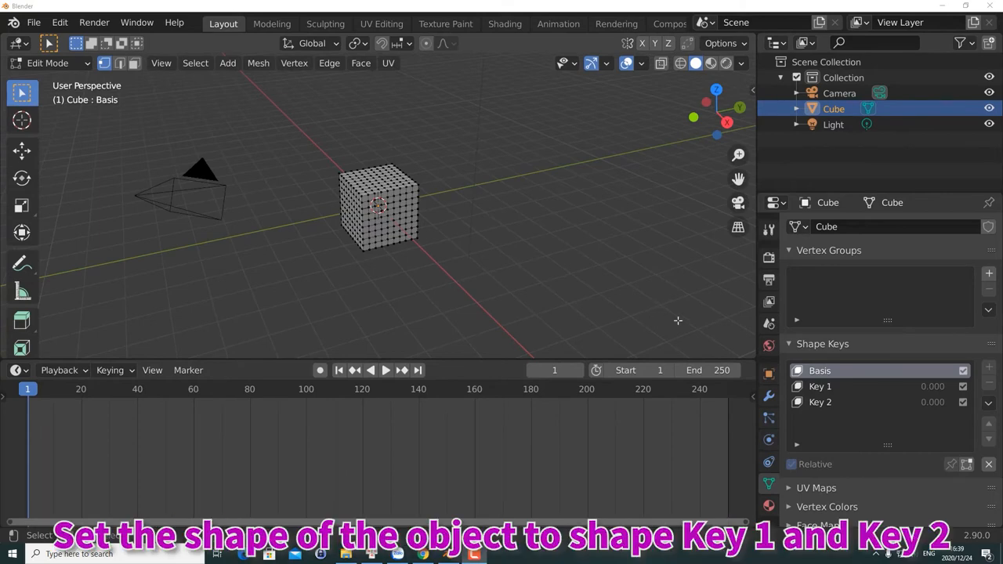
Select Key 1 to view the pyramid, Key 2 for the sphere, then back to Key 1
{"action": "left_click", "coordinate": [820, 385]}
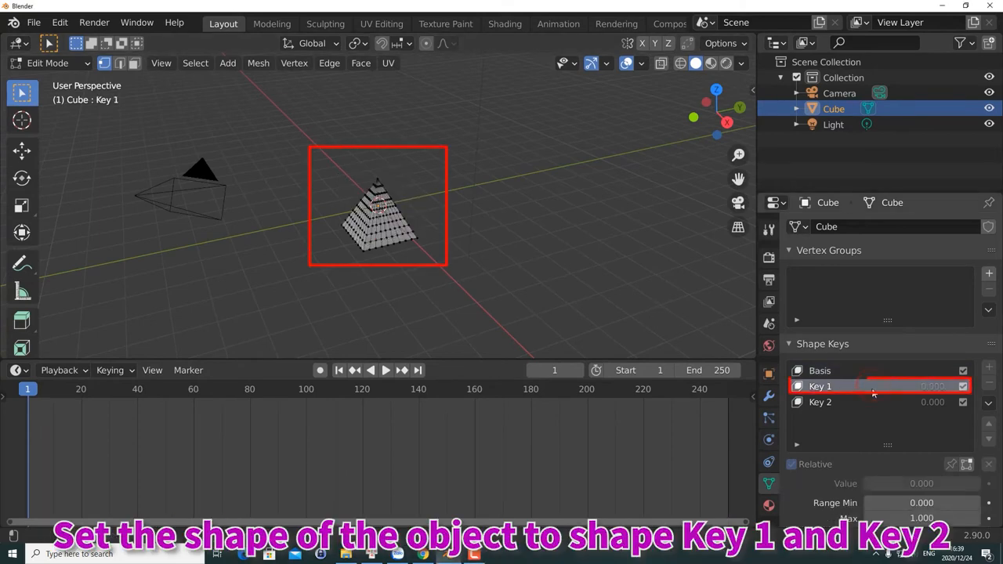
{"action": "left_click", "coordinate": [819, 401]}
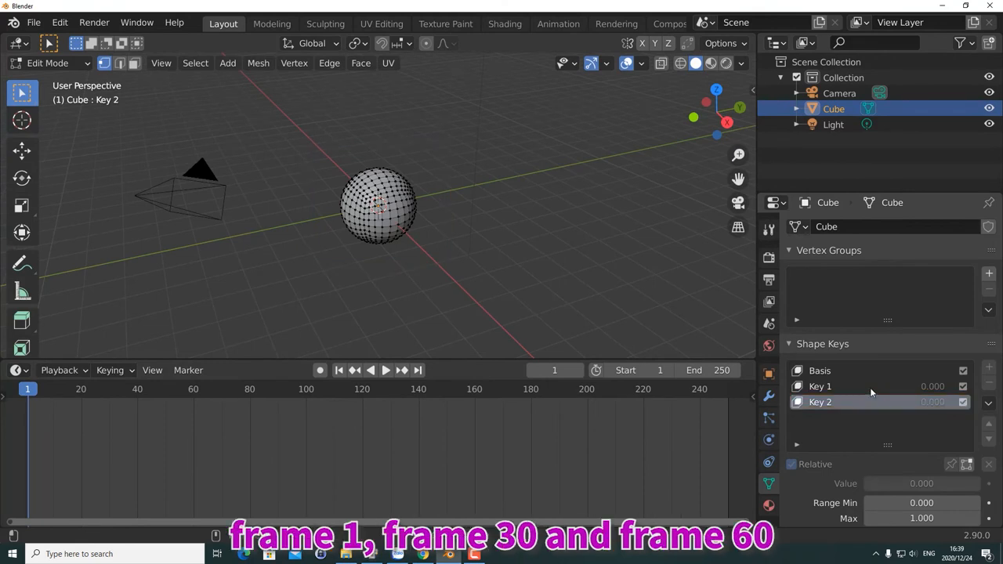
{"action": "left_click", "coordinate": [819, 386]}
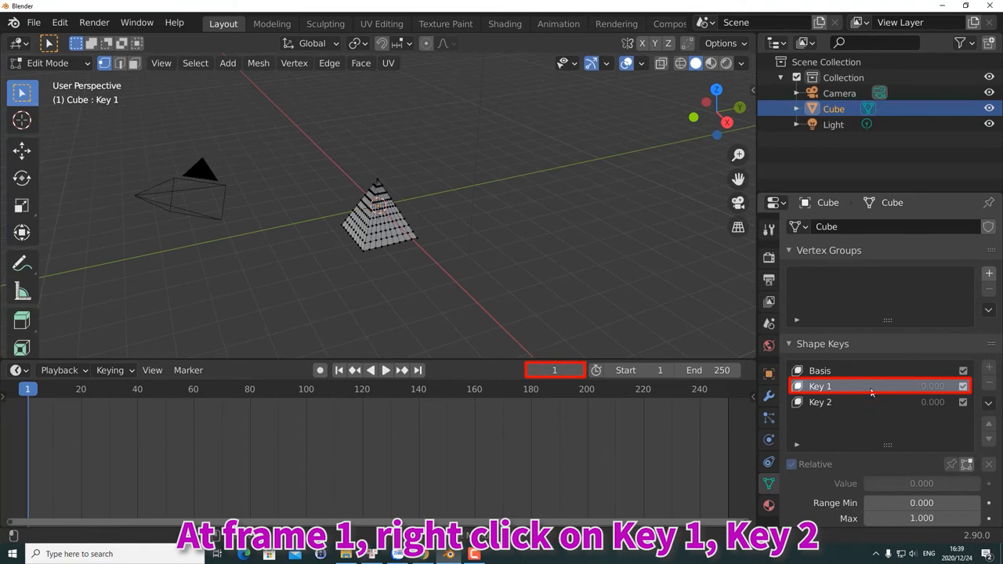
Keyframe the Key 1 value at frame 1, then edit and keyframe it at frame 30
{"action": "right_click", "coordinate": [925, 386]}
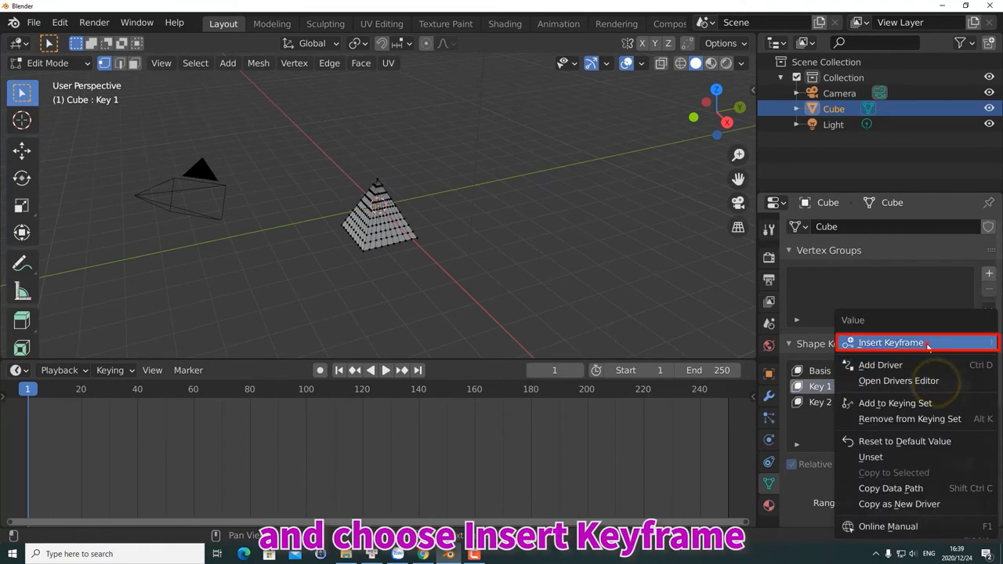
{"action": "left_click", "coordinate": [890, 342]}
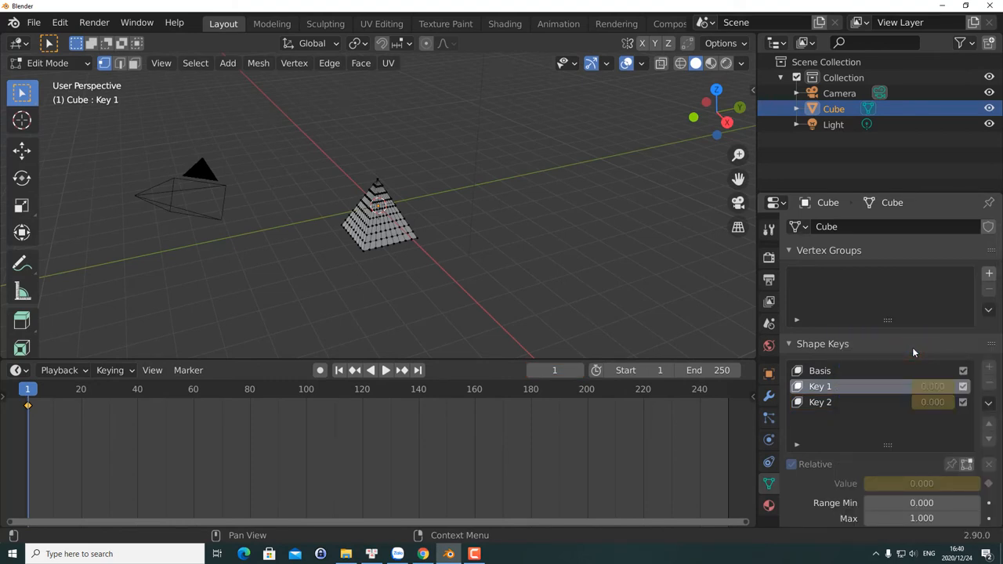
{"action": "left_click", "coordinate": [554, 369]}
{"action": "type", "text": "30"}
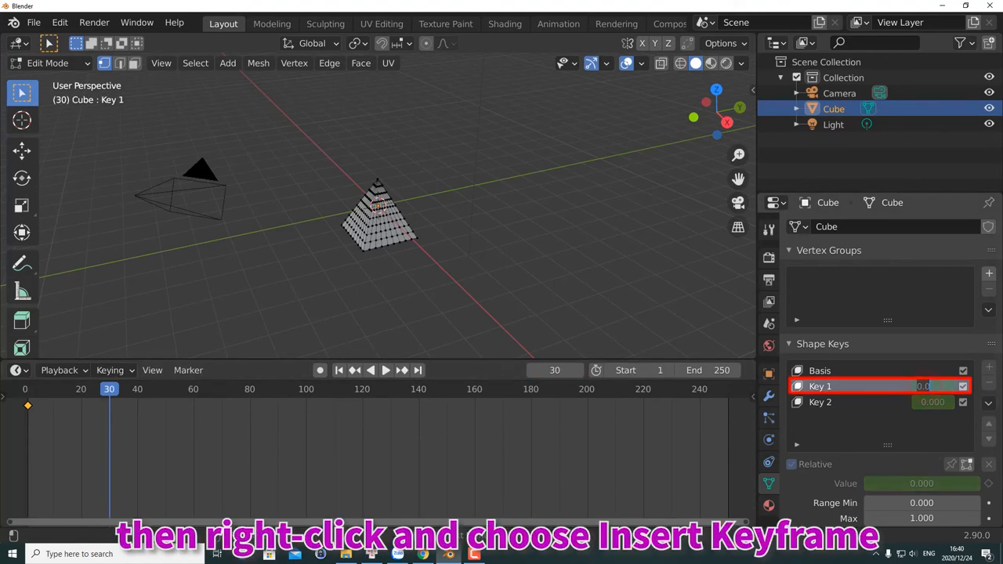
{"action": "right_click", "coordinate": [924, 385]}
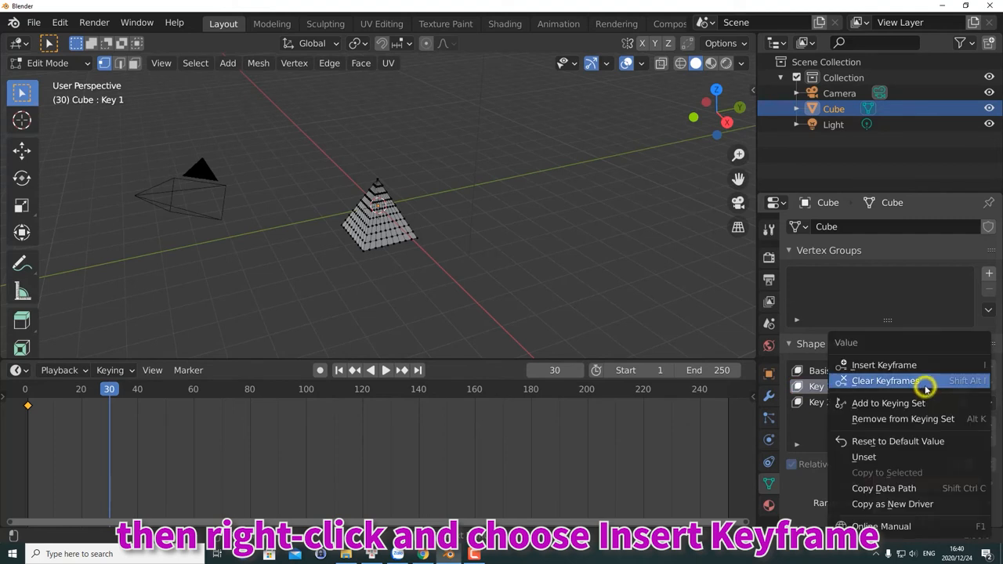
{"action": "left_click", "coordinate": [884, 363]}
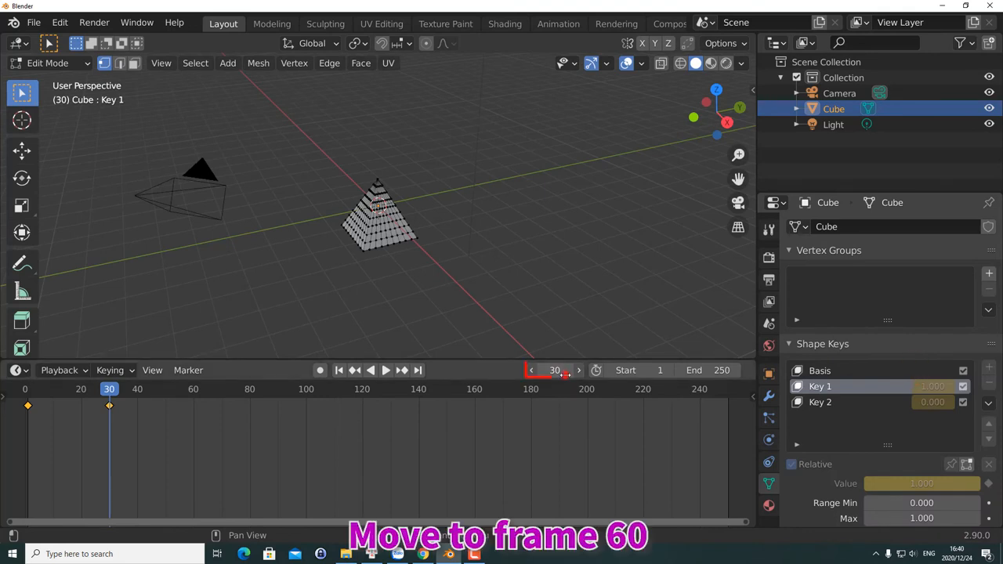
At frame 60 set Key 1 to 0 and Key 2 to 1 and keyframe both values
{"action": "type", "text": "60"}
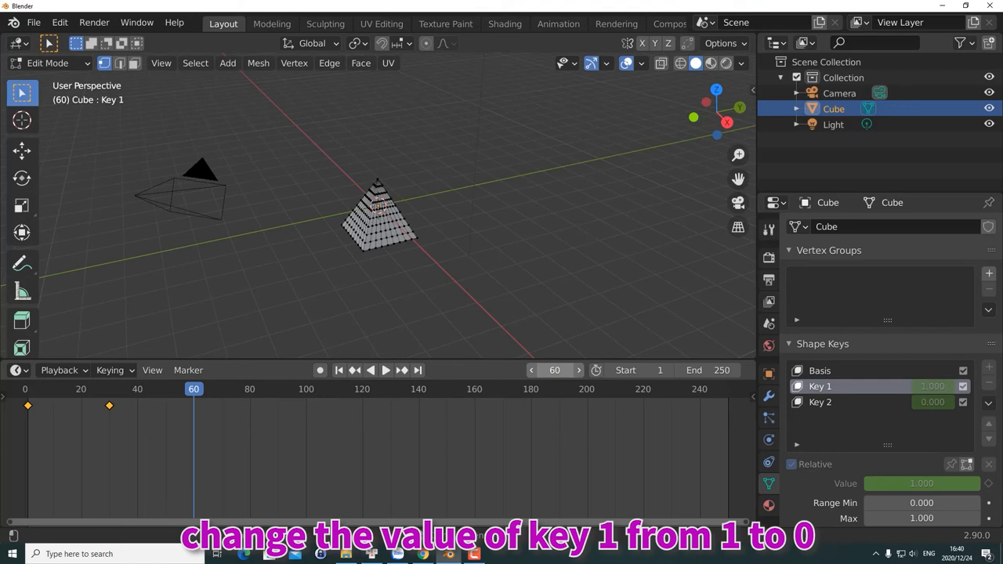
{"action": "double_click", "coordinate": [924, 385]}
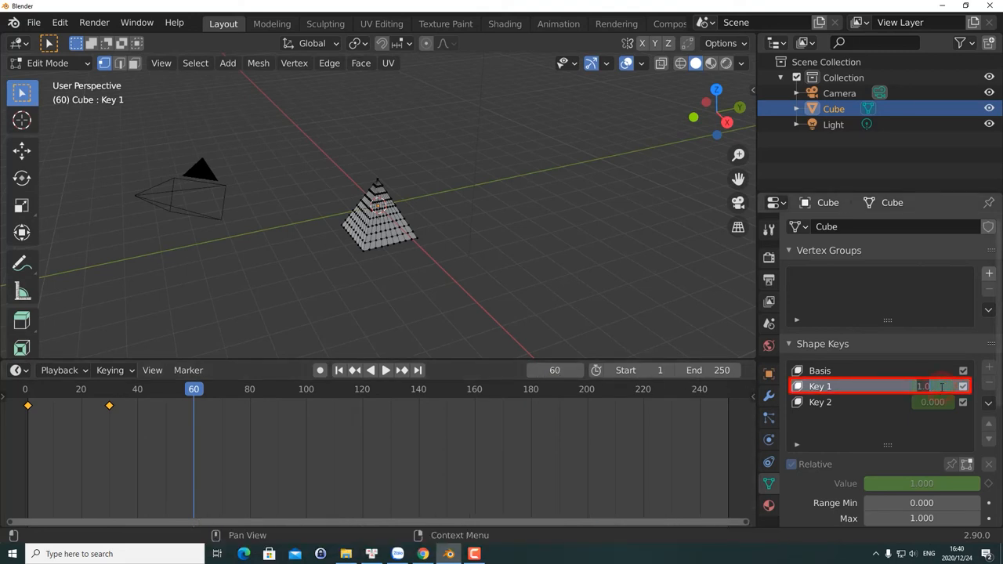
{"action": "right_click", "coordinate": [924, 386]}
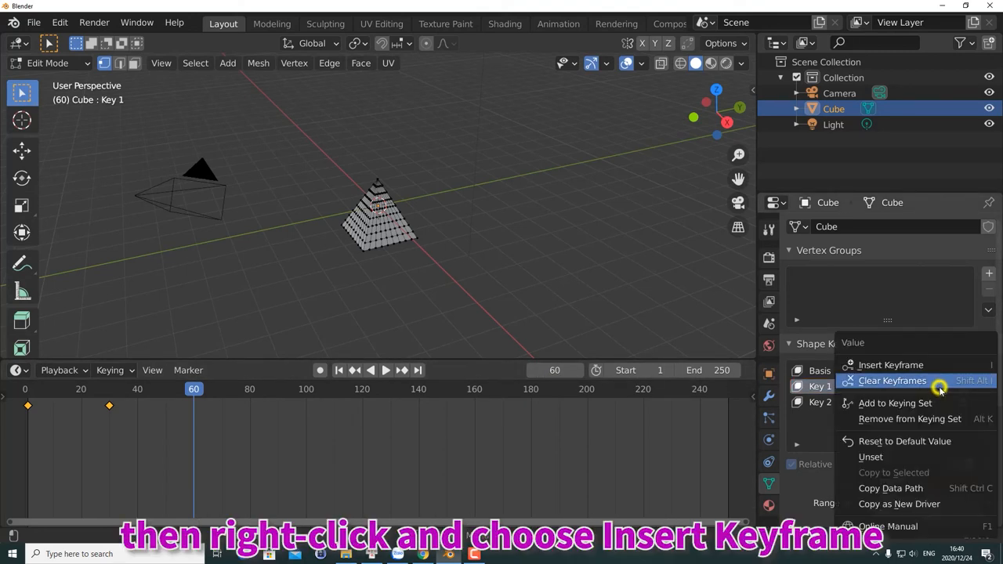
{"action": "left_click", "coordinate": [890, 364]}
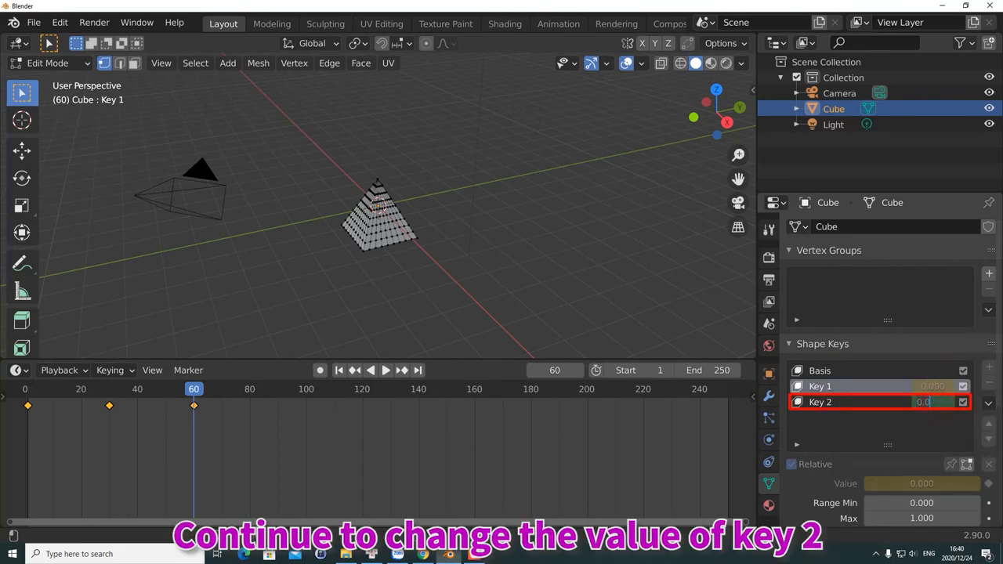
{"action": "right_click", "coordinate": [924, 401]}
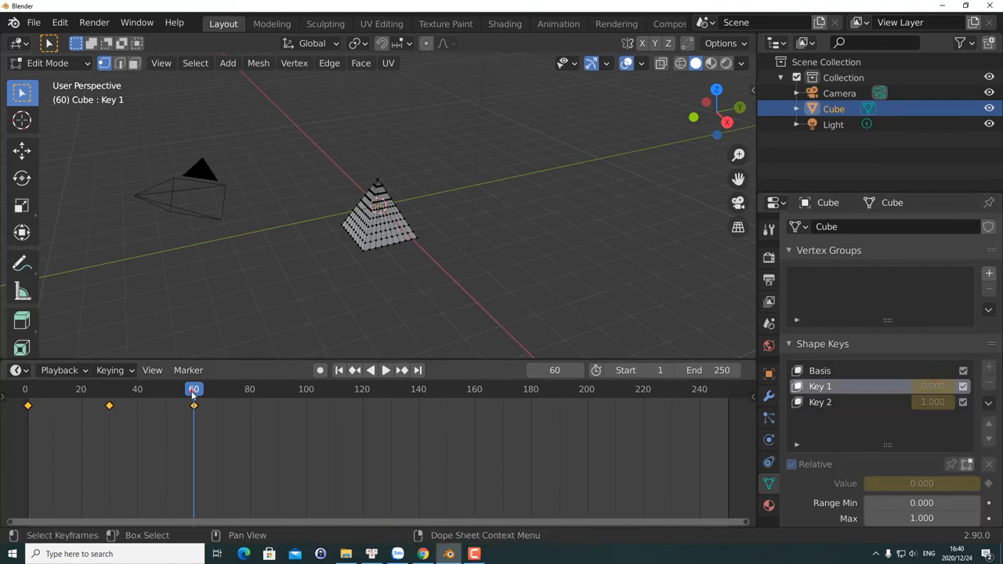
Return to Object Mode and play the timeline to watch the cube morph into a sphere
{"action": "key", "text": "Tab"}
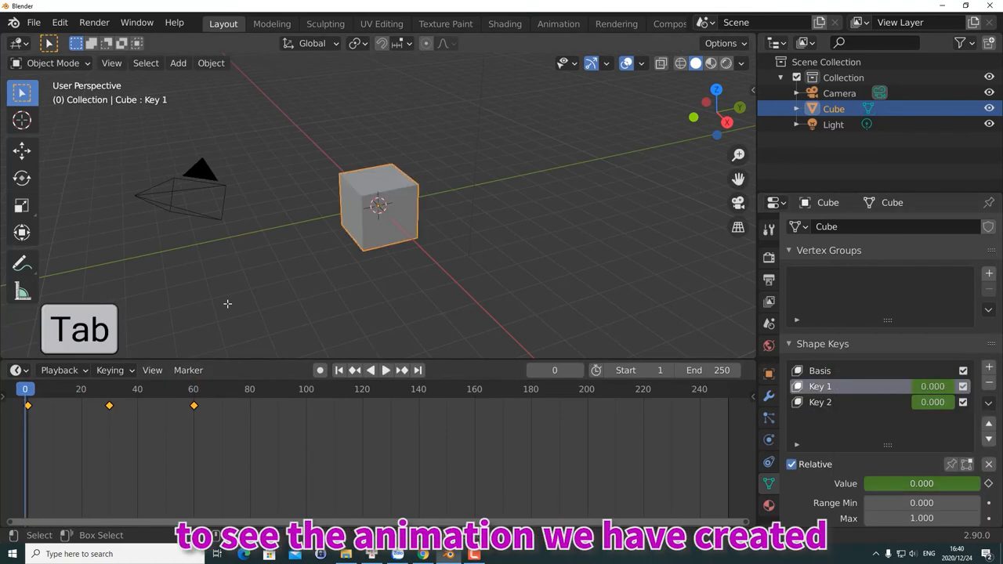
{"action": "key", "text": "space"}
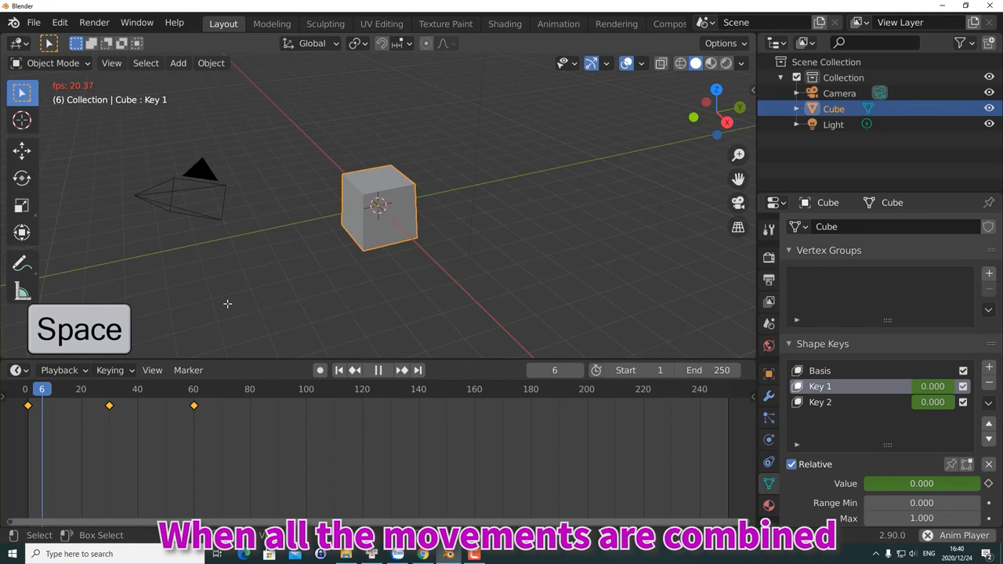
{"action": "key", "text": "space"}
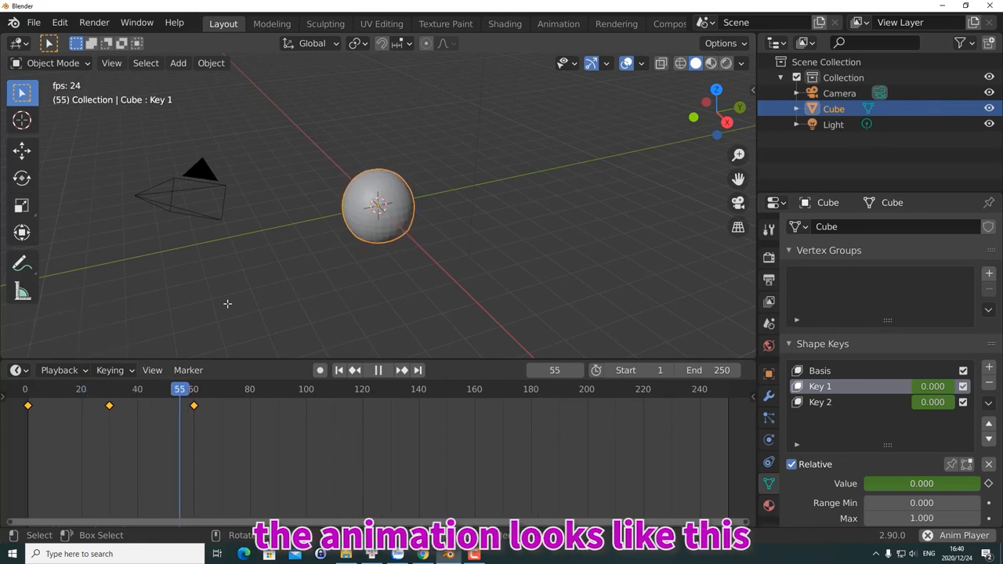
{"action": "left_click", "coordinate": [377, 370]}
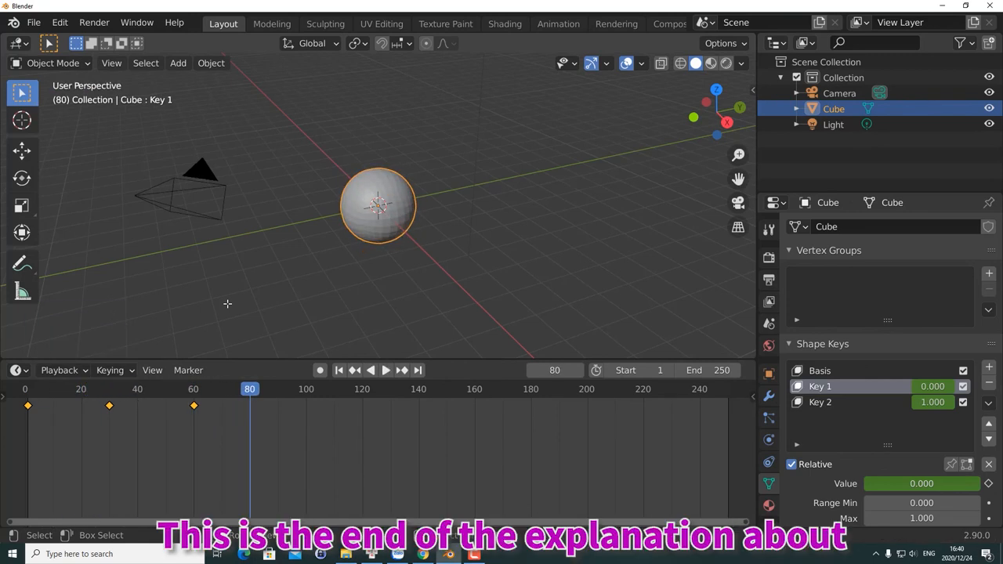